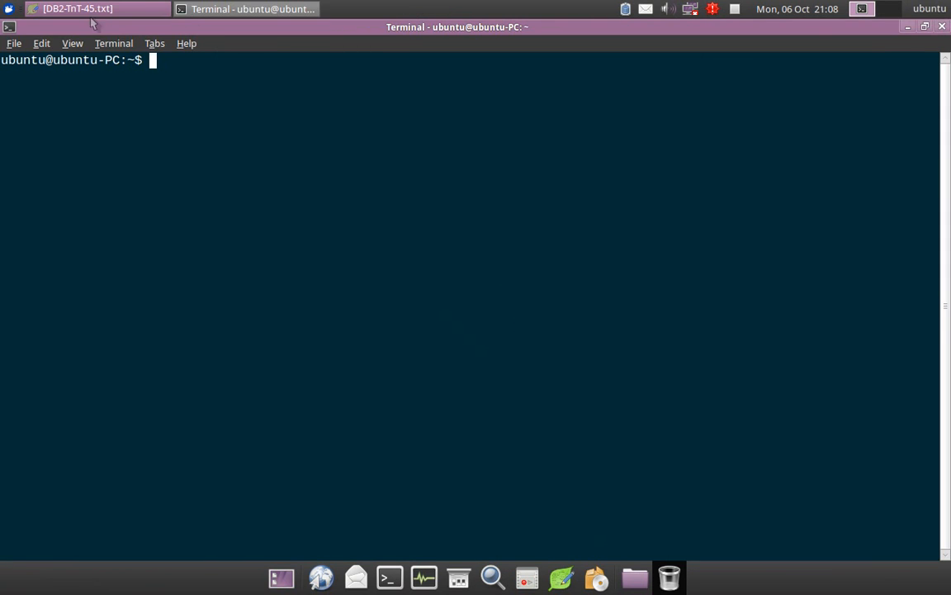
Run the db2jcc.jar version command from the notes, reporting JDBC Universal Driver 3.66.46
{"action": "left_click", "coordinate": [74, 9]}
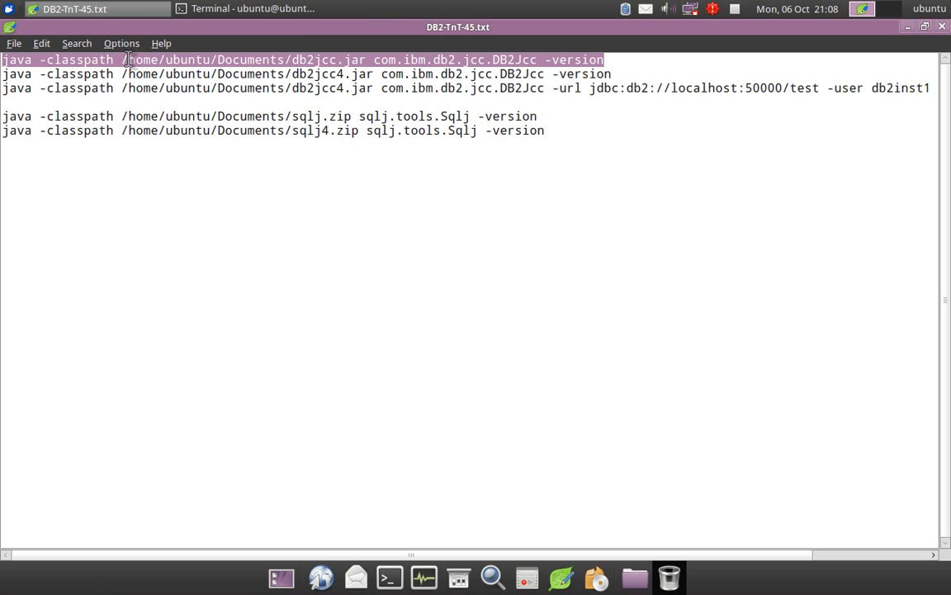
{"action": "mouse_move", "coordinate": [305, 59]}
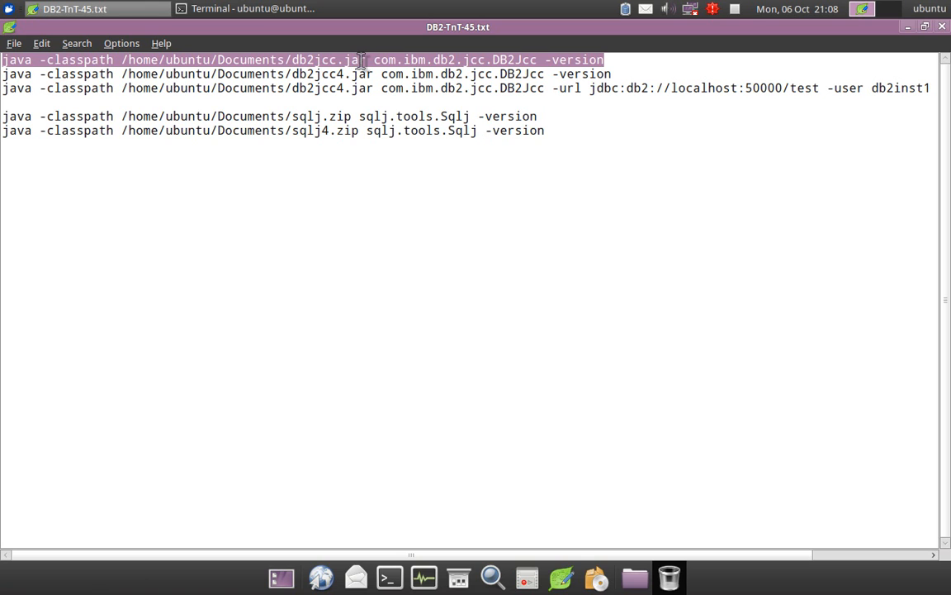
{"action": "mouse_move", "coordinate": [410, 56]}
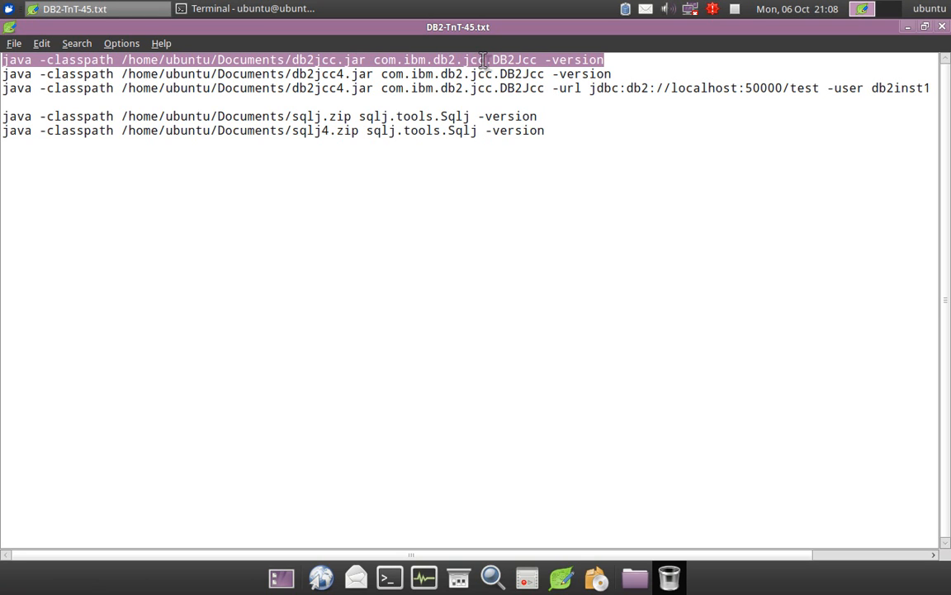
{"action": "mouse_move", "coordinate": [565, 62]}
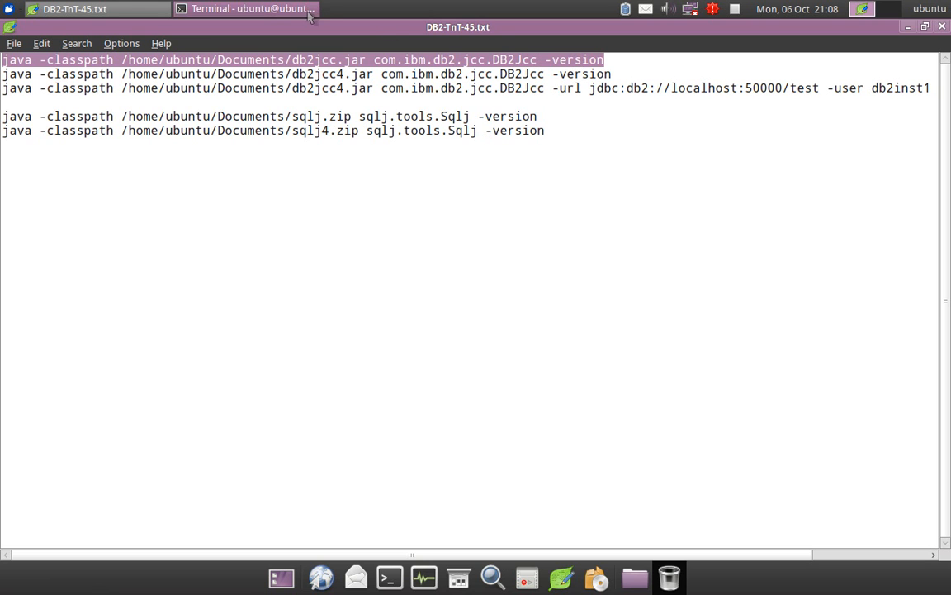
{"action": "left_click", "coordinate": [248, 9]}
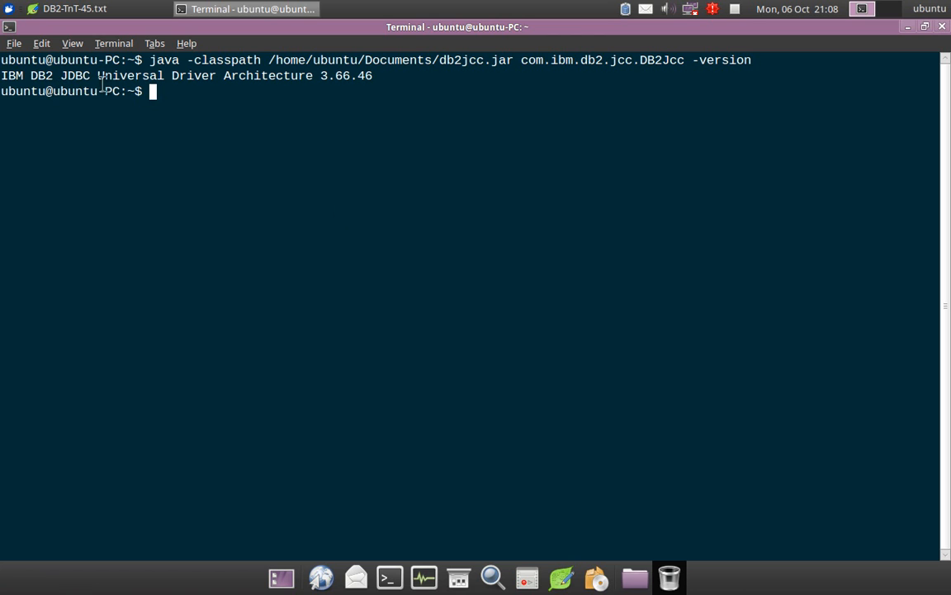
{"action": "mouse_move", "coordinate": [287, 86]}
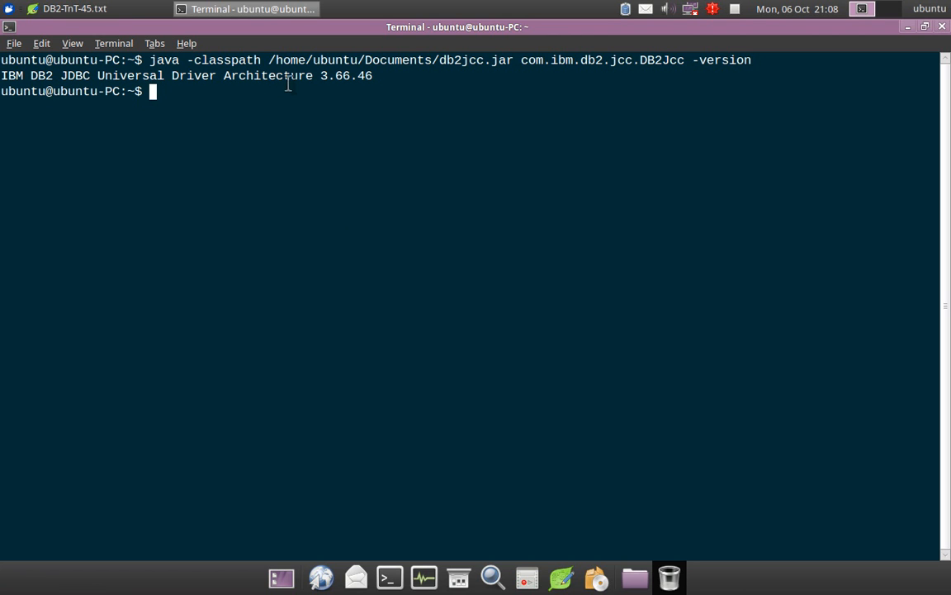
{"action": "mouse_move", "coordinate": [384, 75]}
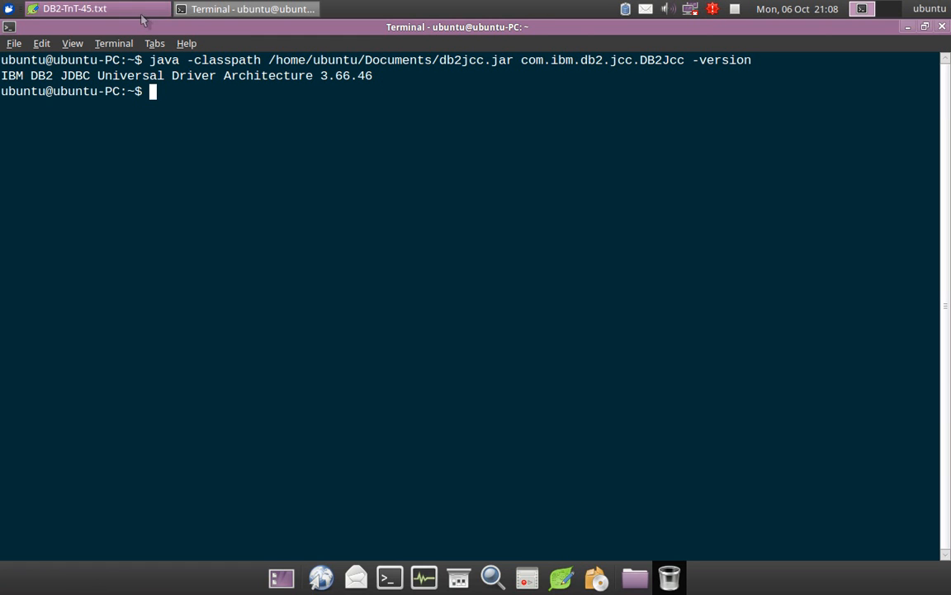
Run the db2jcc4.jar -version command, reporting IBM Data Server Driver for JDBC and SQLJ 4.16.53
{"action": "left_click", "coordinate": [78, 10]}
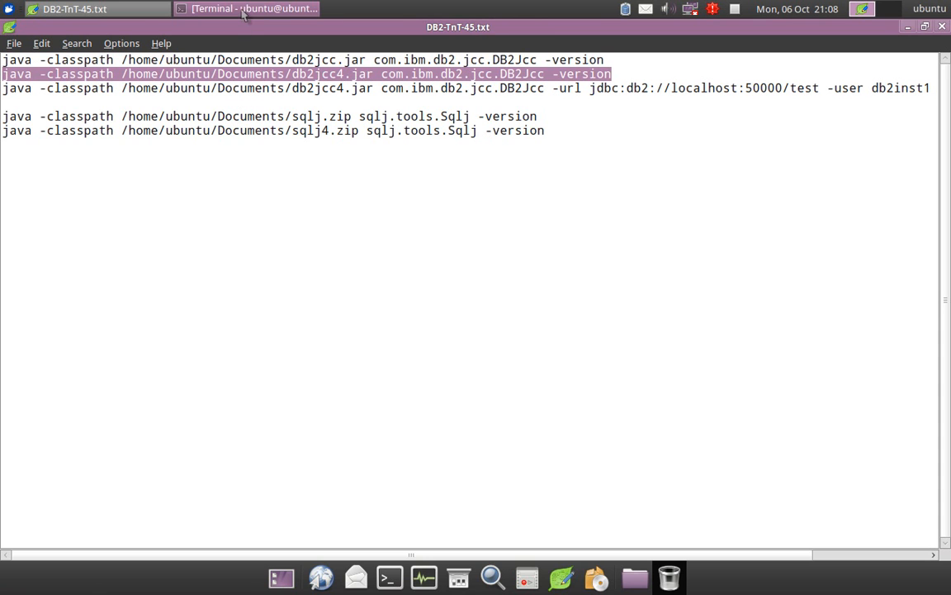
{"action": "left_click", "coordinate": [247, 9]}
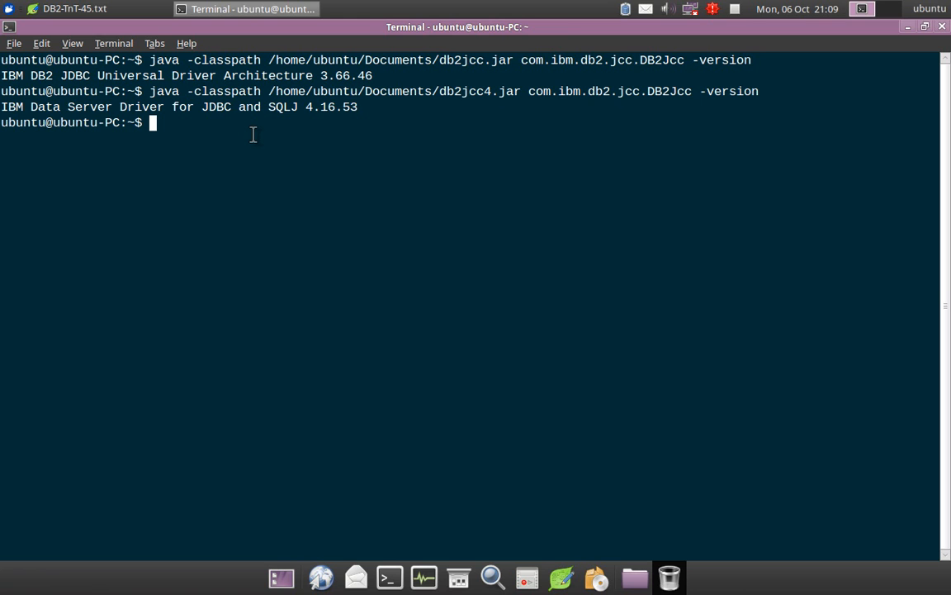
{"action": "mouse_move", "coordinate": [267, 130]}
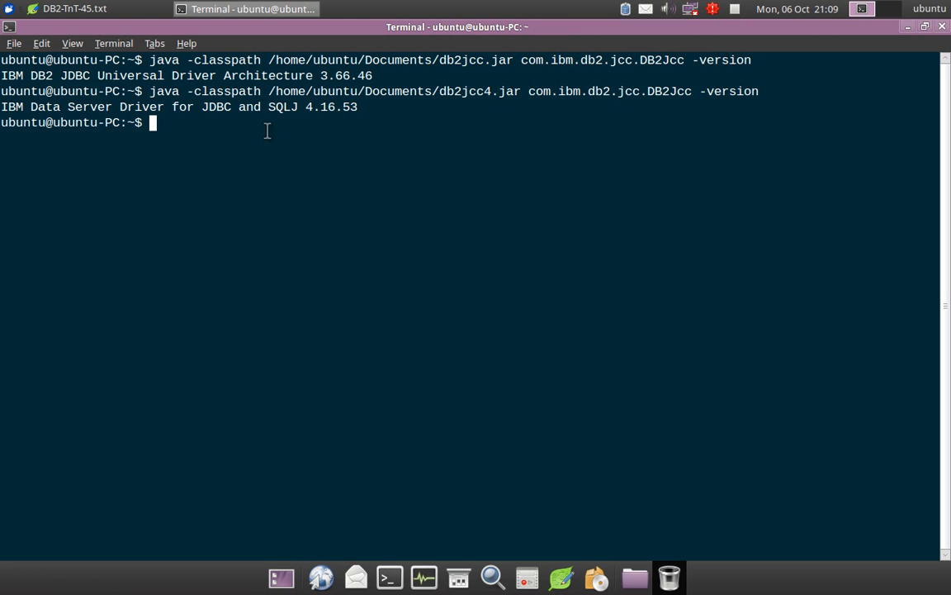
{"action": "mouse_move", "coordinate": [408, 75]}
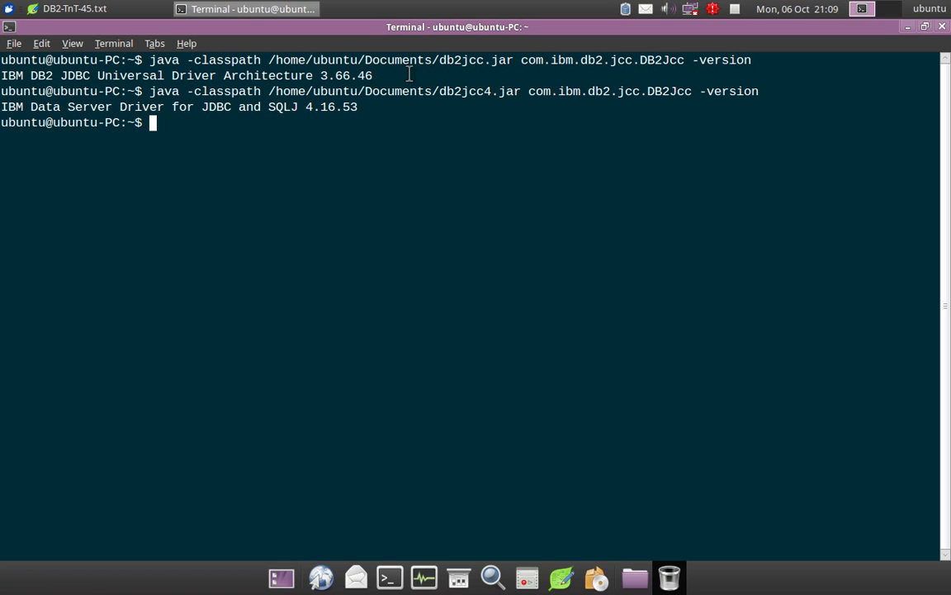
{"action": "mouse_move", "coordinate": [409, 102]}
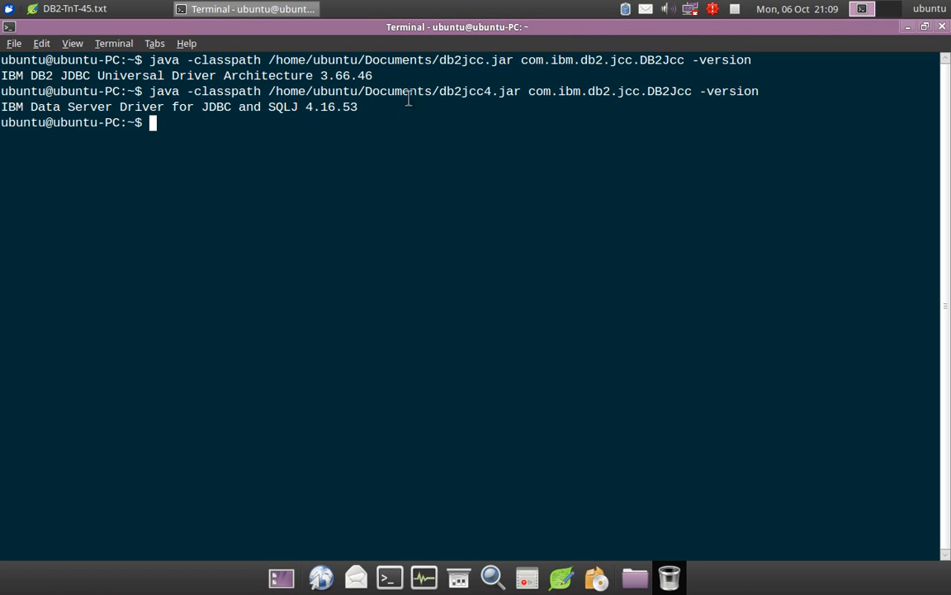
{"action": "mouse_move", "coordinate": [436, 133]}
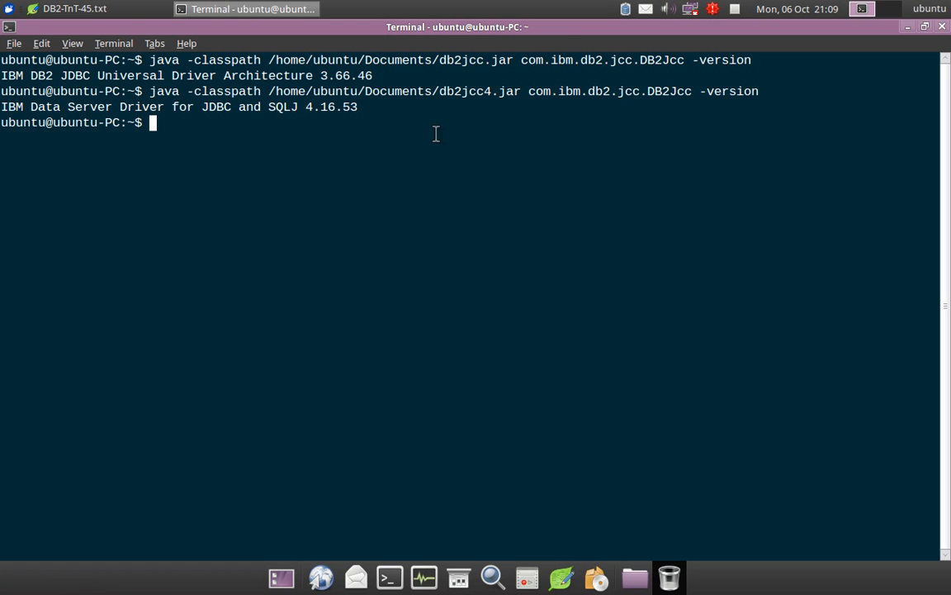
{"action": "mouse_move", "coordinate": [205, 9]}
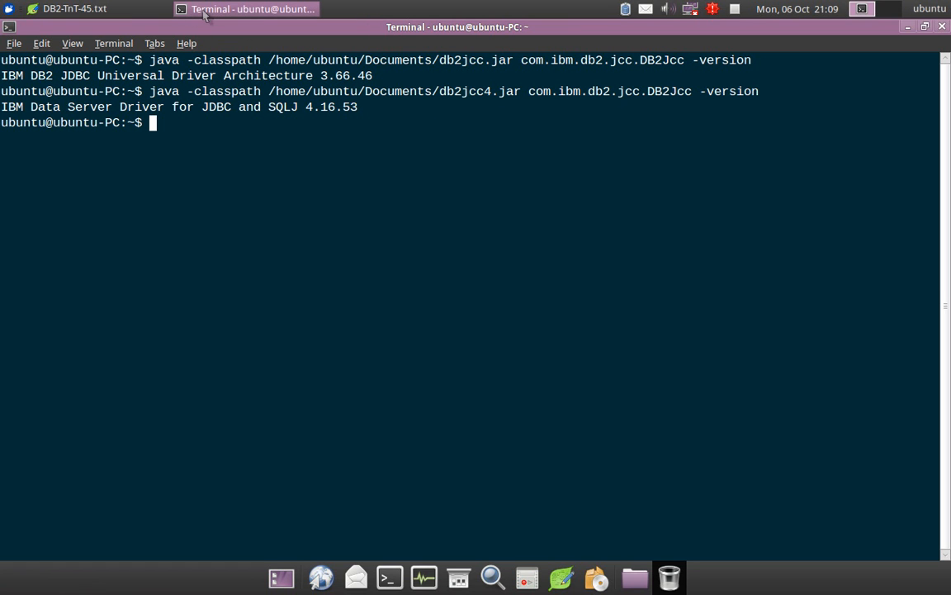
Run the sqlj.zip and sqlj4.zip sqlj.tools.Sqlj -version checks, showing IBM SQLJ 3.66.46 and 4.16.53
{"action": "left_click", "coordinate": [74, 10]}
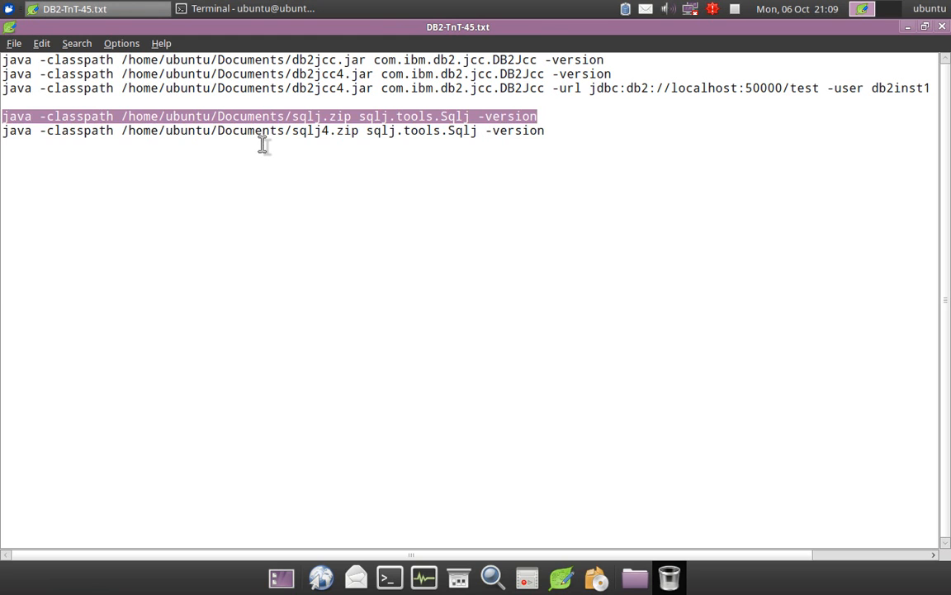
{"action": "left_click_drag", "start_coordinate": [537, 116], "coordinate": [544, 130]}
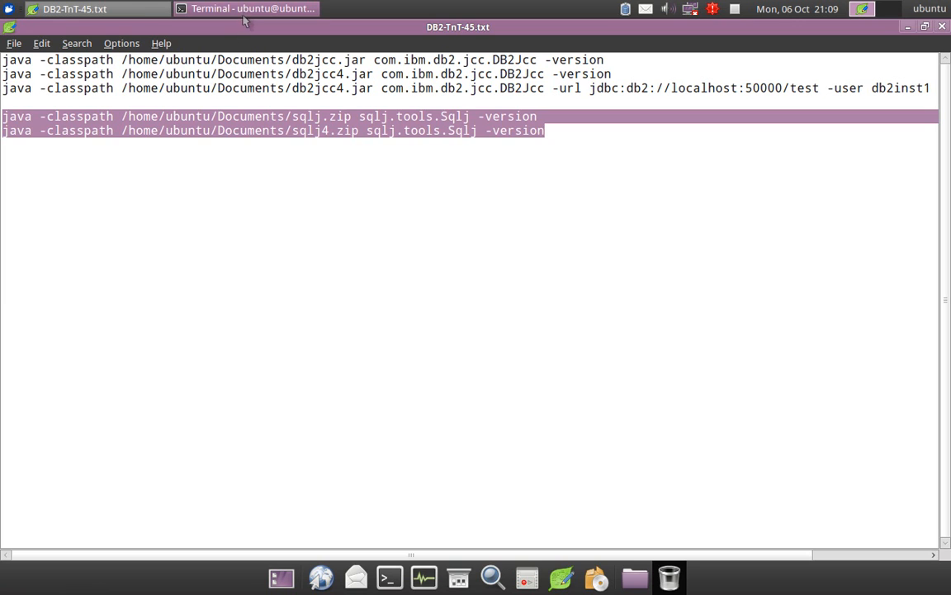
{"action": "left_click", "coordinate": [248, 9]}
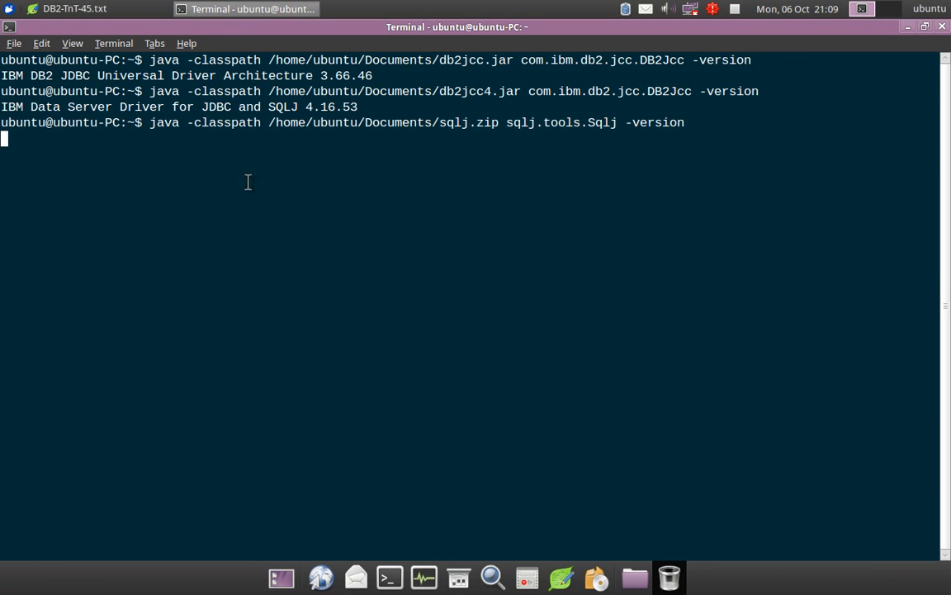
{"action": "type", "text": "java -classpath /home/ubuntu/Documents/sqlj4.zip sqlj.tools.Sqlj -version"}
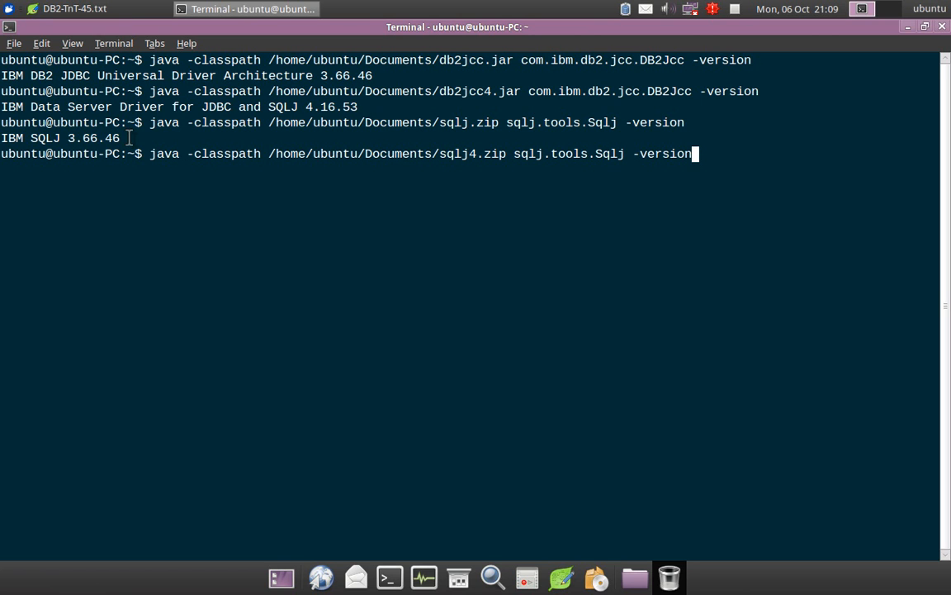
{"action": "key", "text": "Return"}
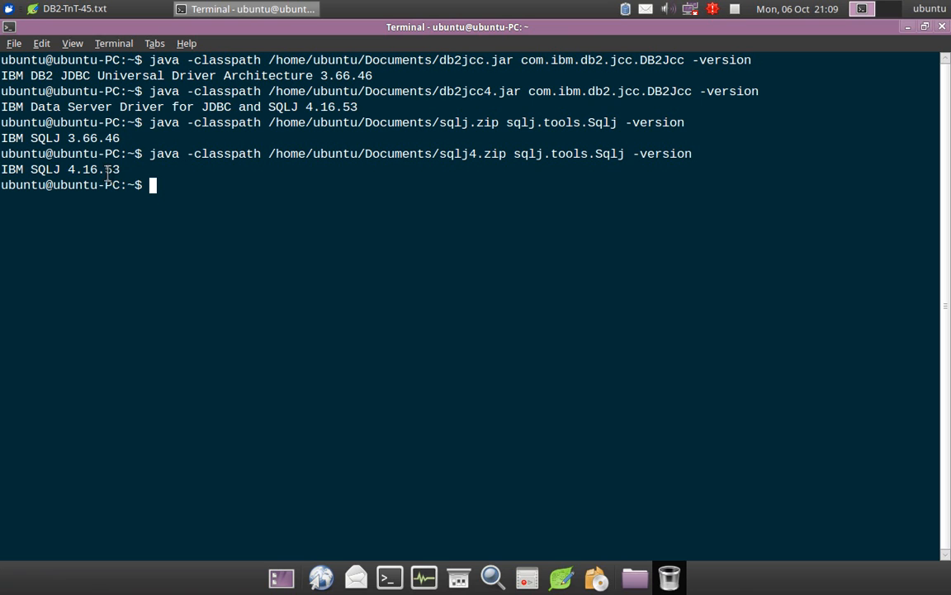
{"action": "mouse_move", "coordinate": [126, 169]}
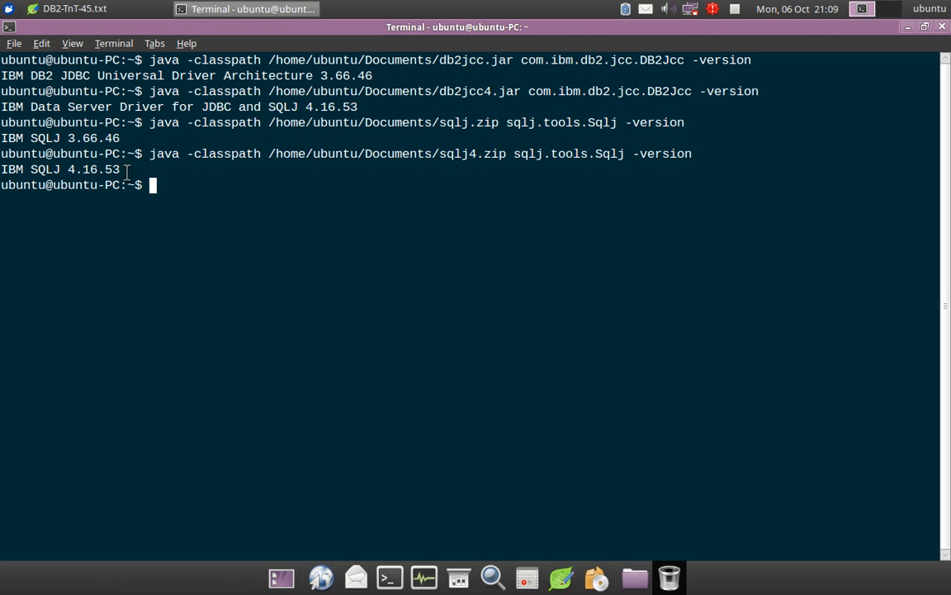
{"action": "mouse_move", "coordinate": [350, 305]}
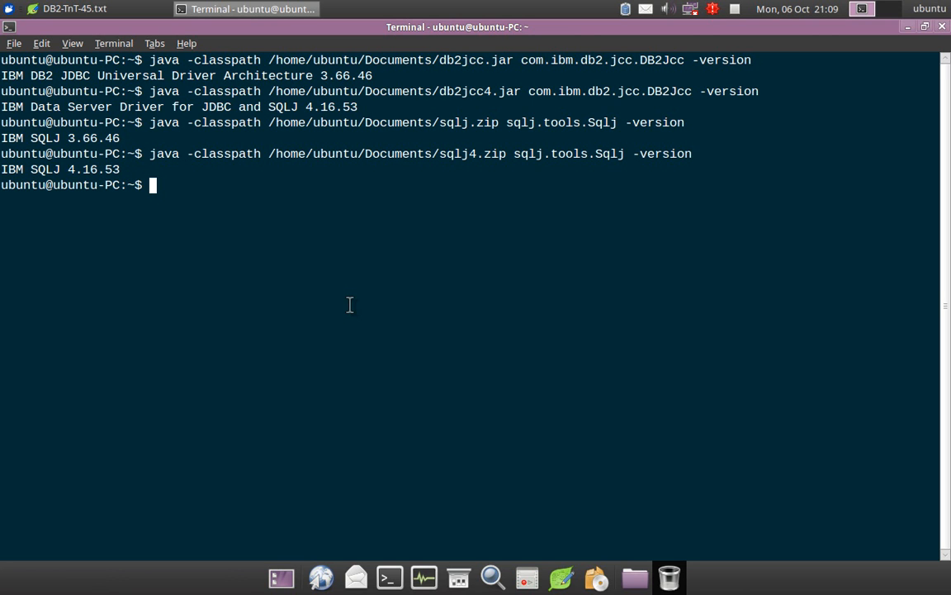
{"action": "mouse_move", "coordinate": [349, 282]}
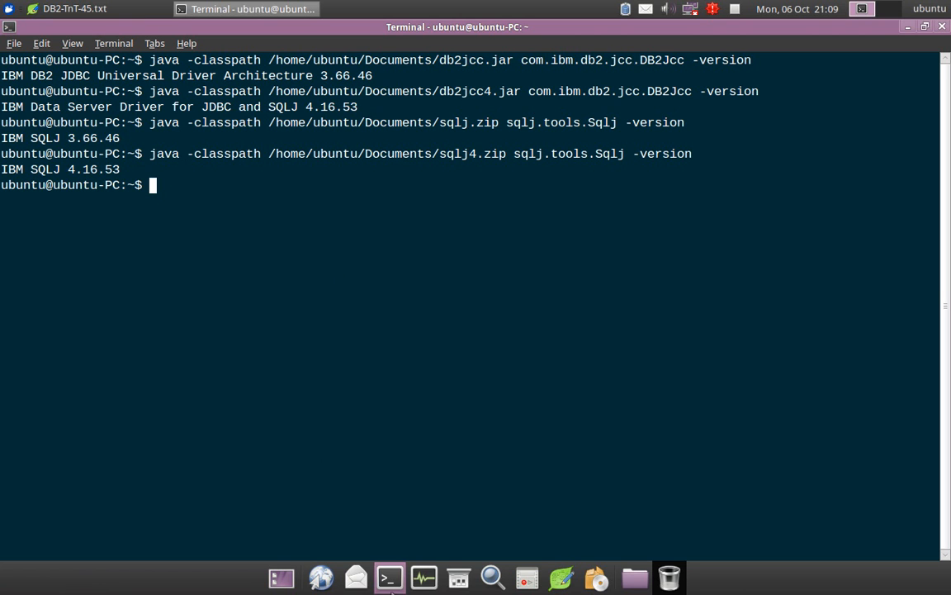
Open a new terminal from the dock and su - db2inst1 with its password
{"action": "left_click", "coordinate": [392, 574]}
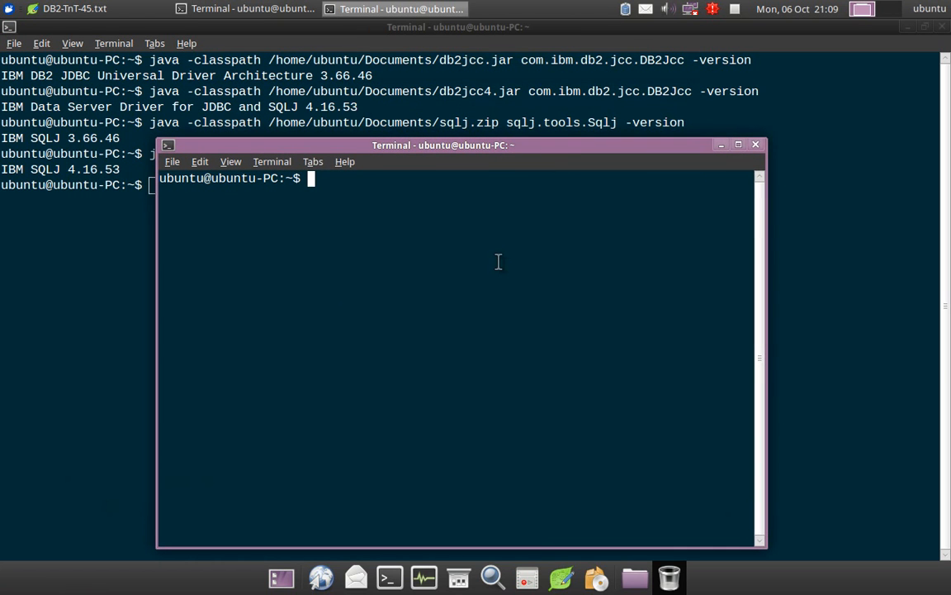
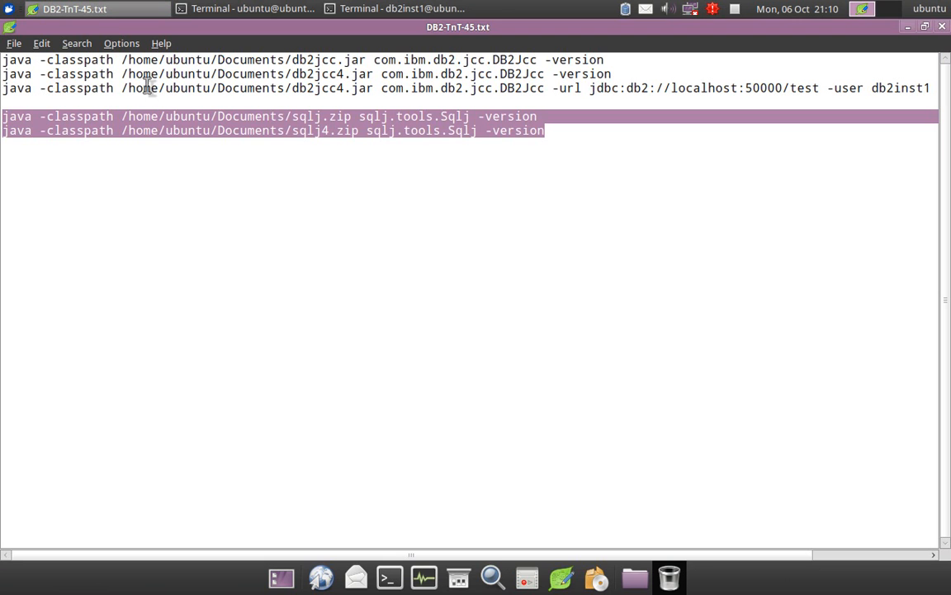
Select the DB2Jcc -url test-connection line with user and password in the notes
{"action": "double_click", "coordinate": [339, 88]}
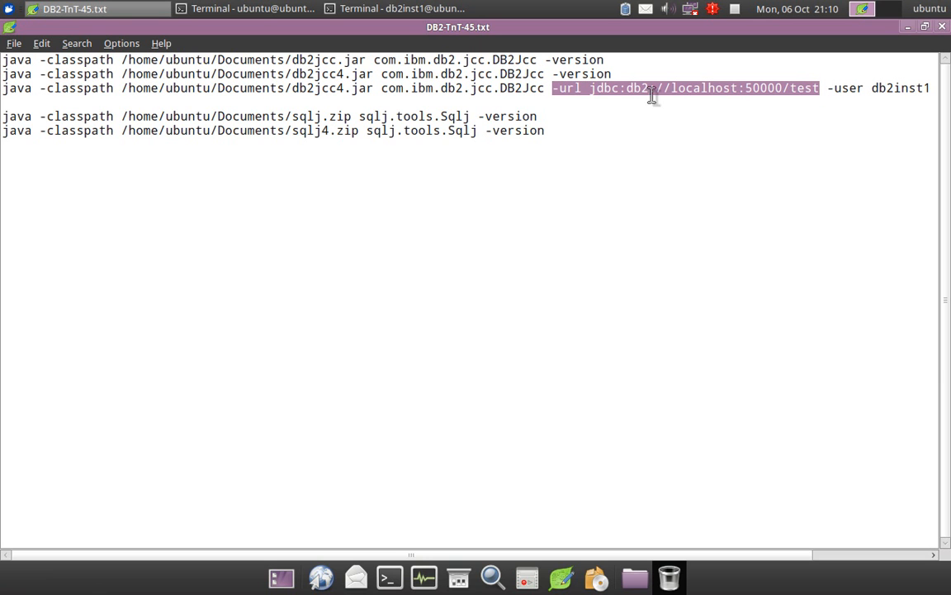
{"action": "mouse_move", "coordinate": [736, 539]}
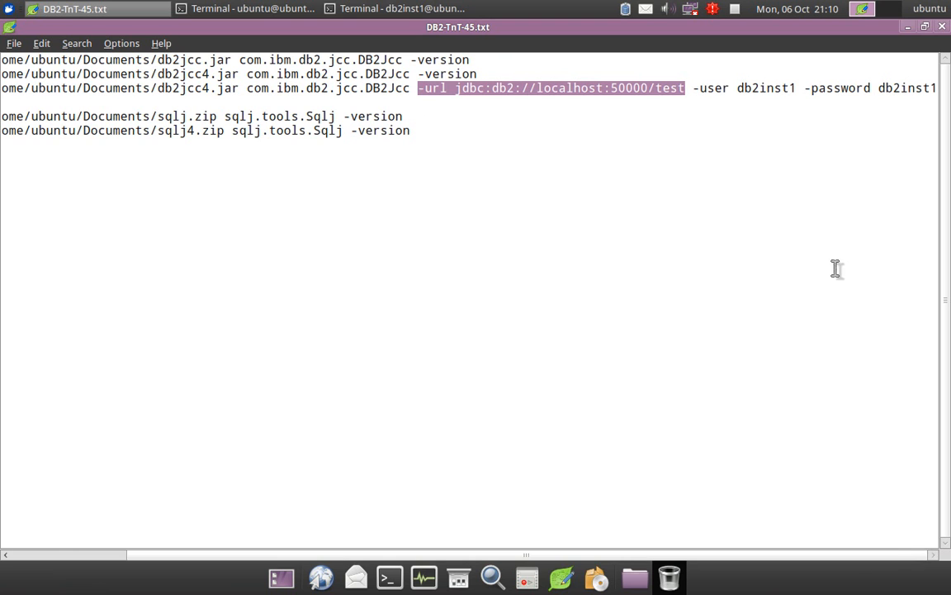
{"action": "left_click", "coordinate": [839, 88]}
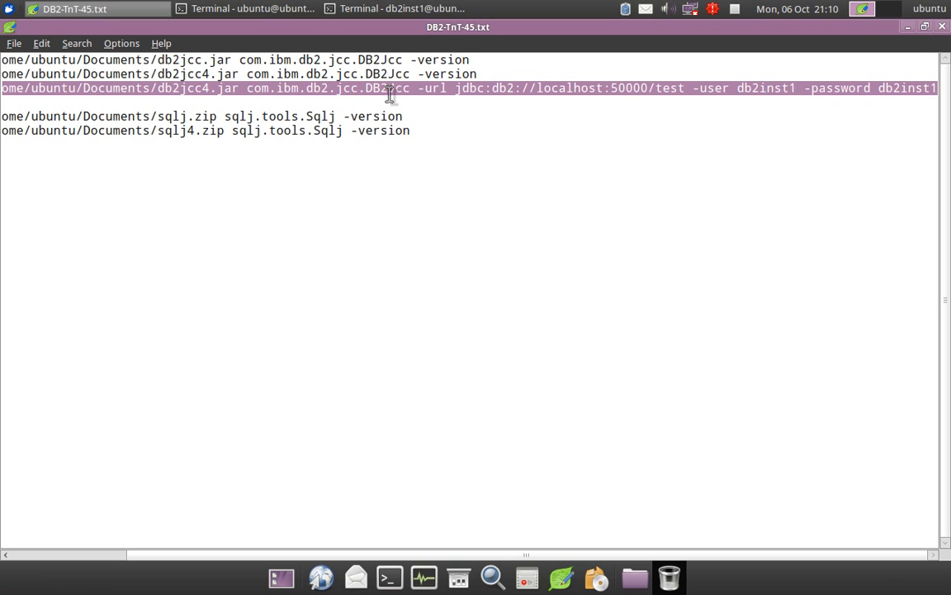
{"action": "left_click", "coordinate": [396, 9]}
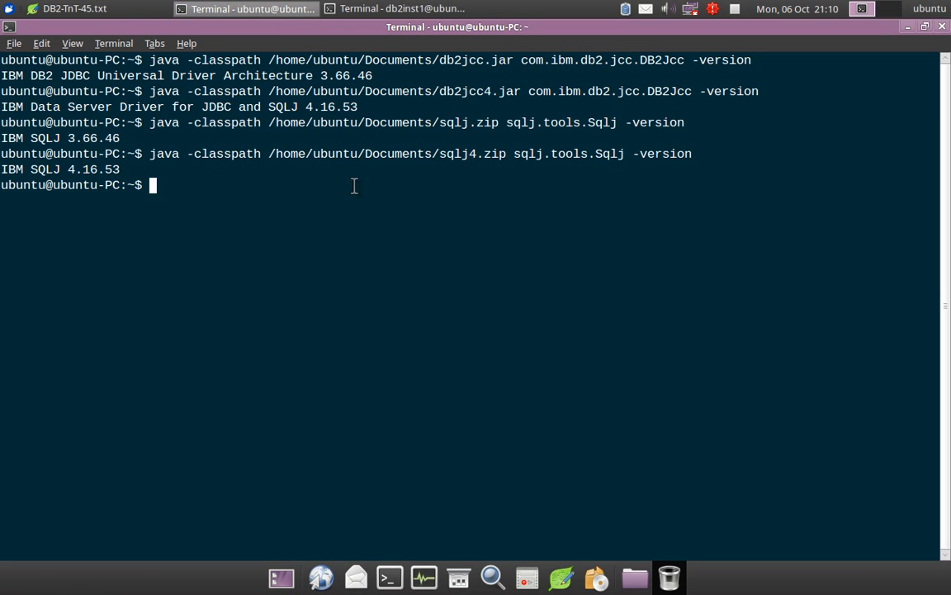
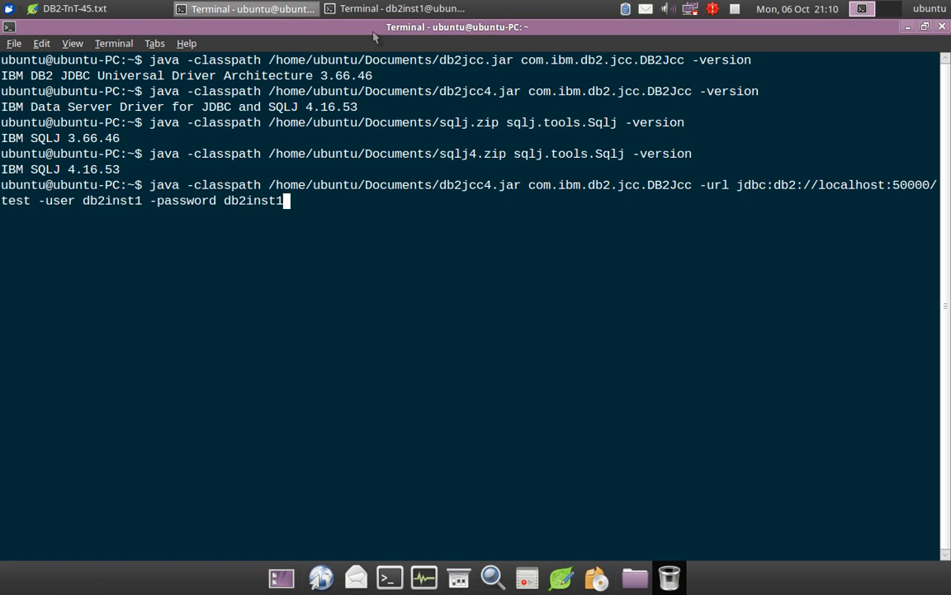
Run the db2jcc4.jar DB2Jcc connection test, list active databases as db2inst1, then exit
{"action": "mouse_move", "coordinate": [381, 8]}
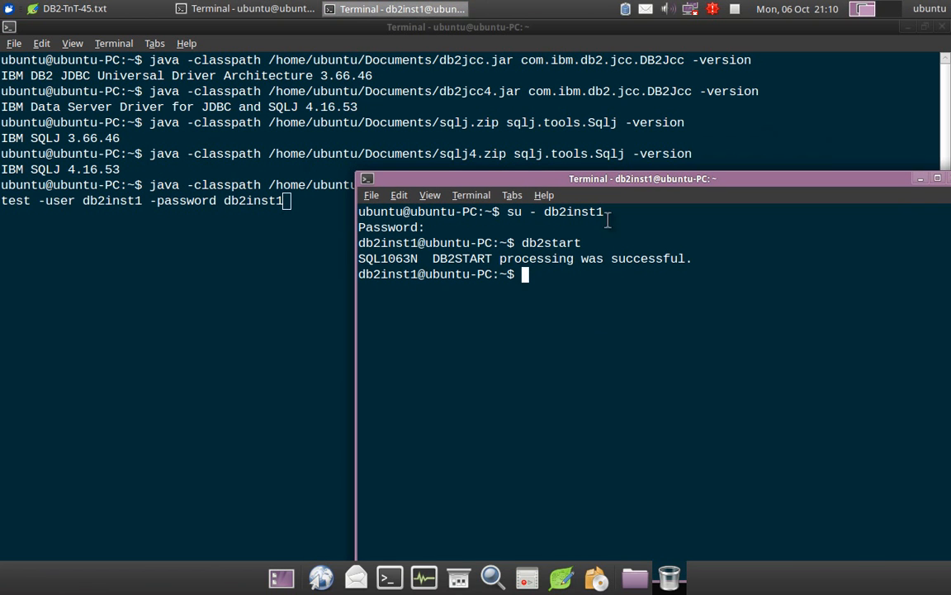
{"action": "type", "text": "db2 l"}
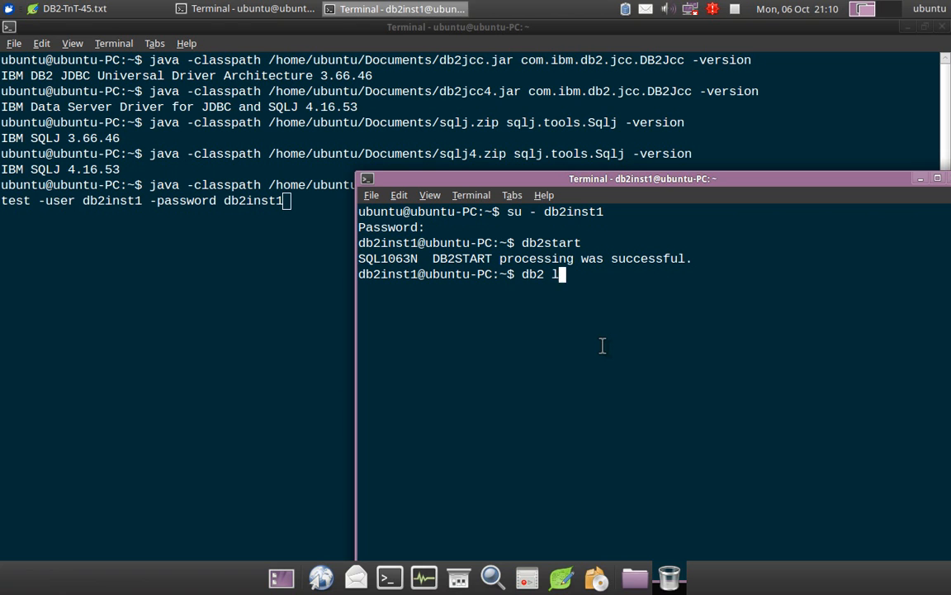
{"action": "type", "text": "ist applic"}
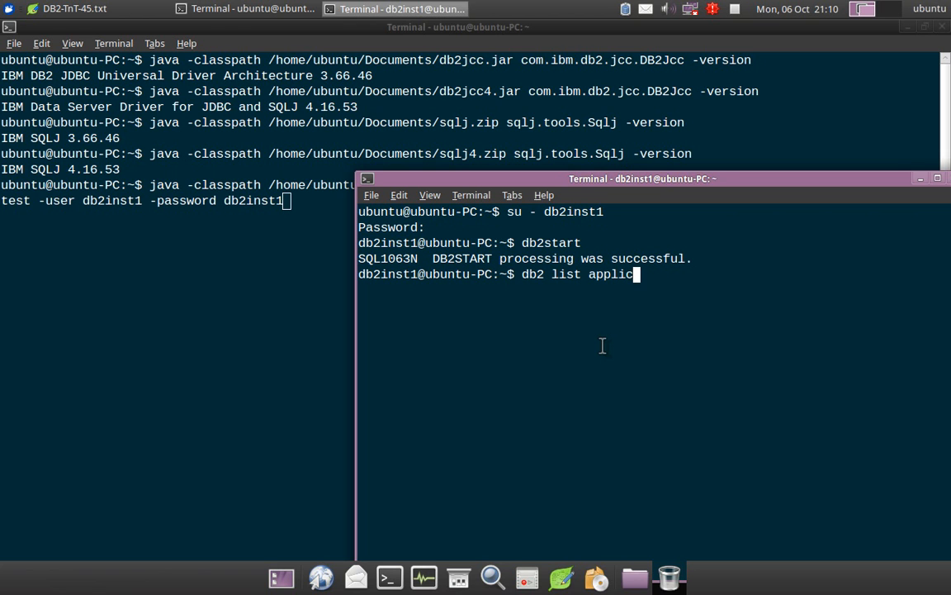
{"action": "type", "text": "ati"}
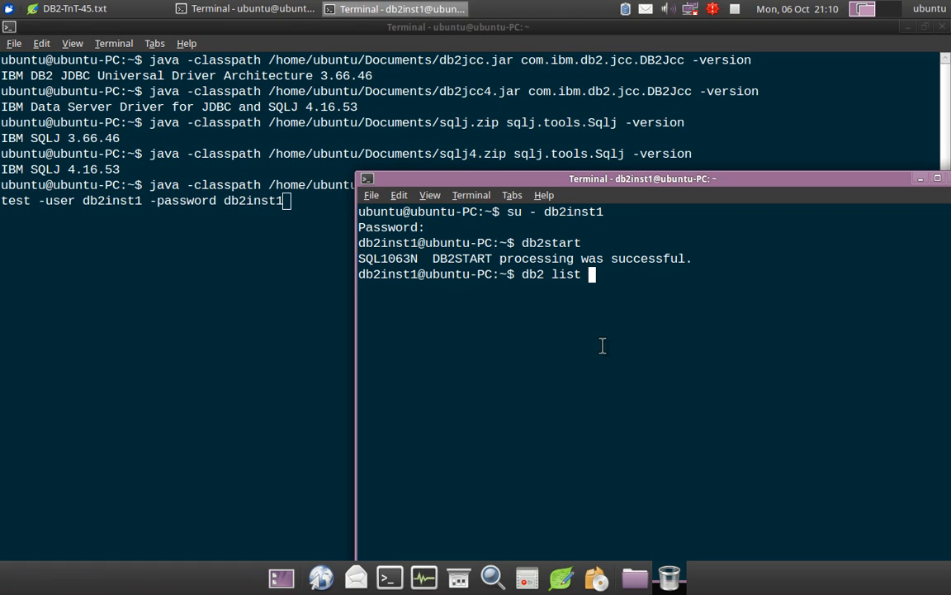
{"action": "type", "text": "active database"}
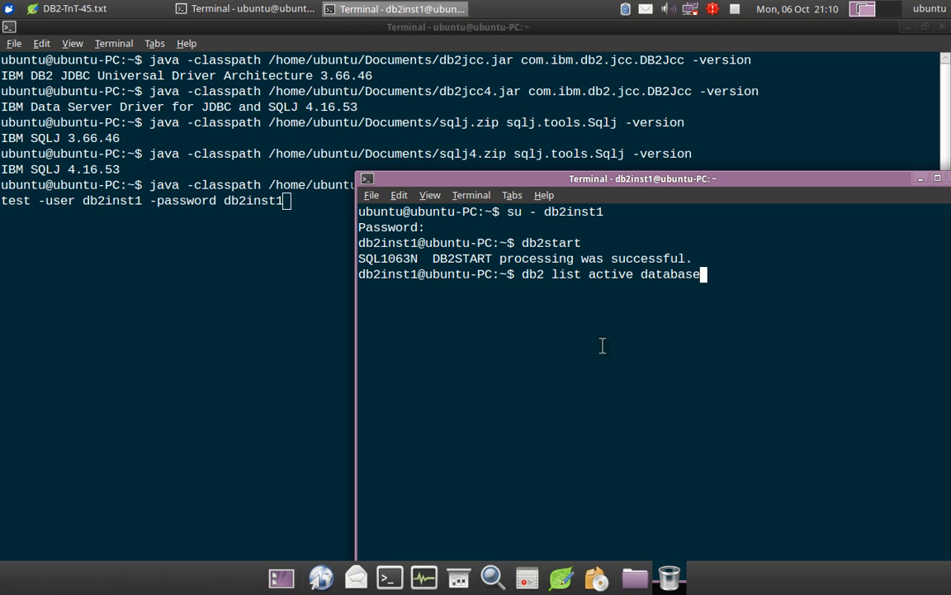
{"action": "key", "text": "Return"}
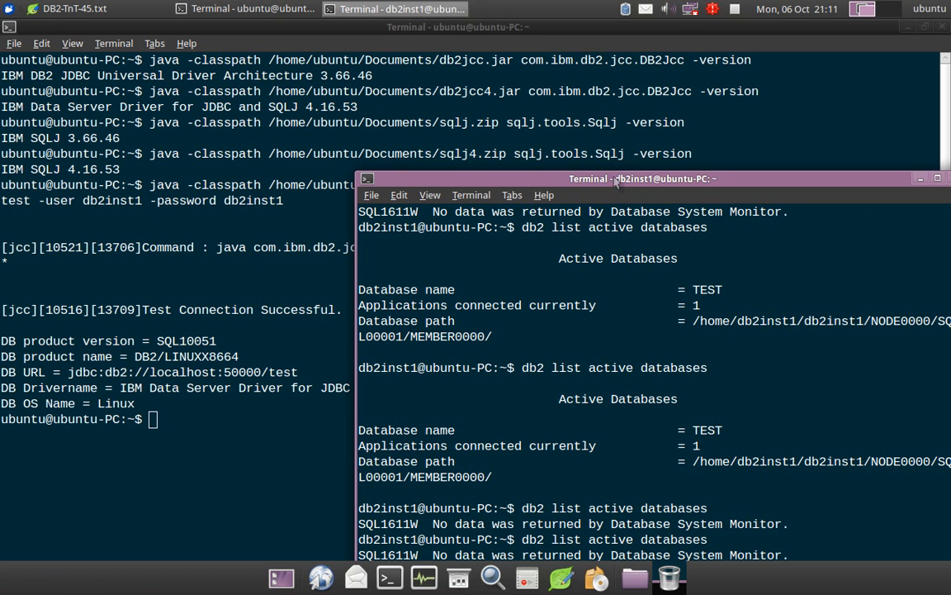
{"action": "left_click_drag", "start_coordinate": [643, 179], "coordinate": [593, 126]}
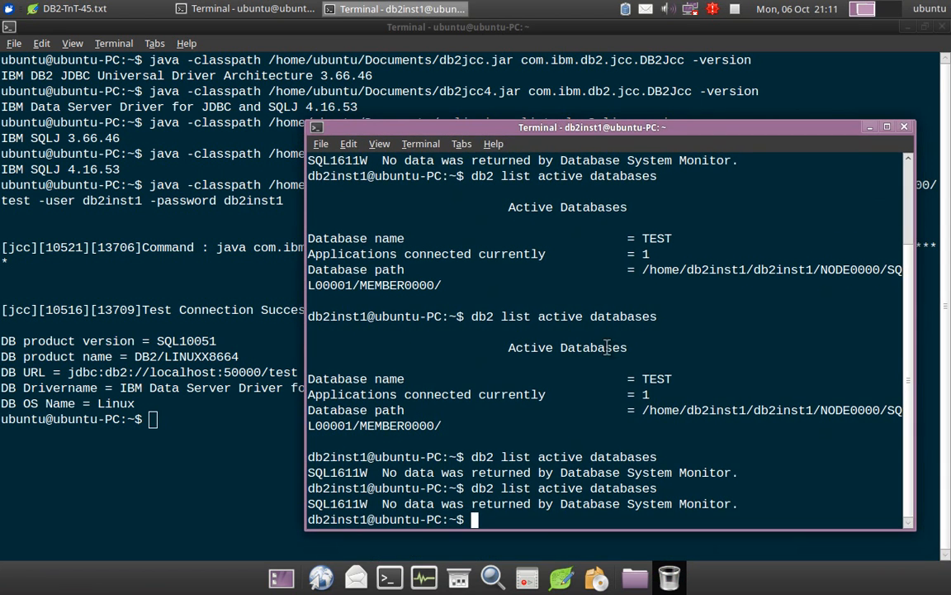
{"action": "type", "text": "exit"}
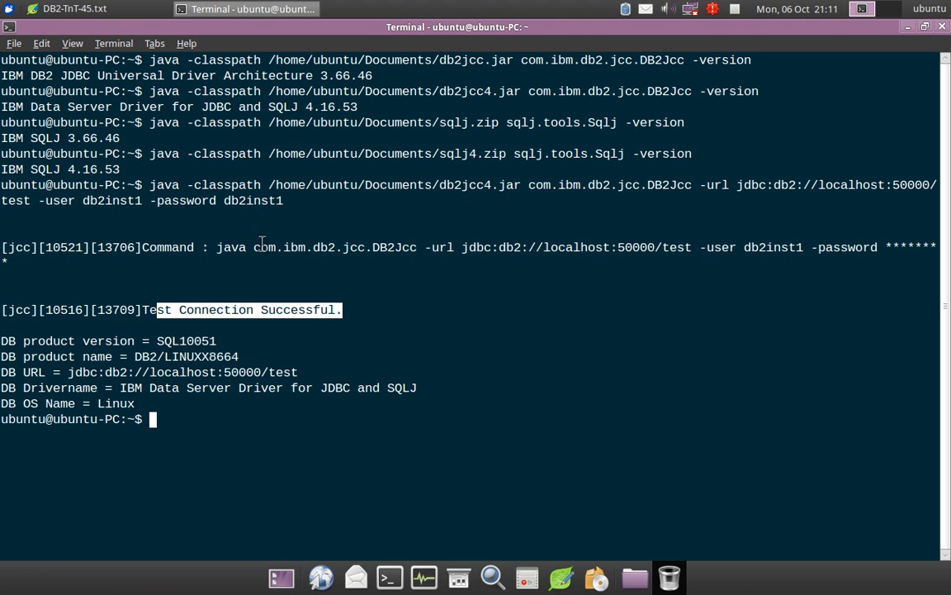
{"action": "double_click", "coordinate": [391, 247]}
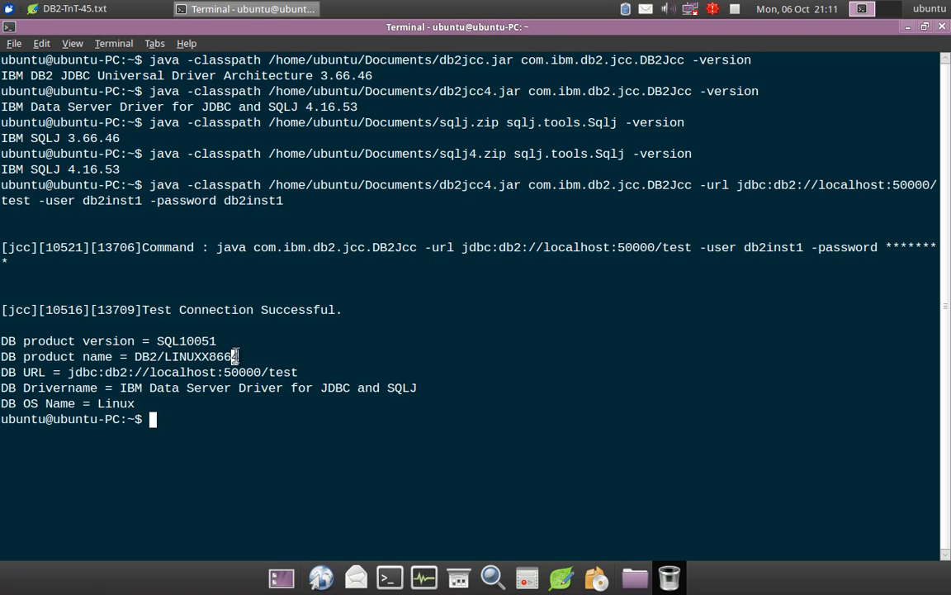
{"action": "mouse_move", "coordinate": [222, 412]}
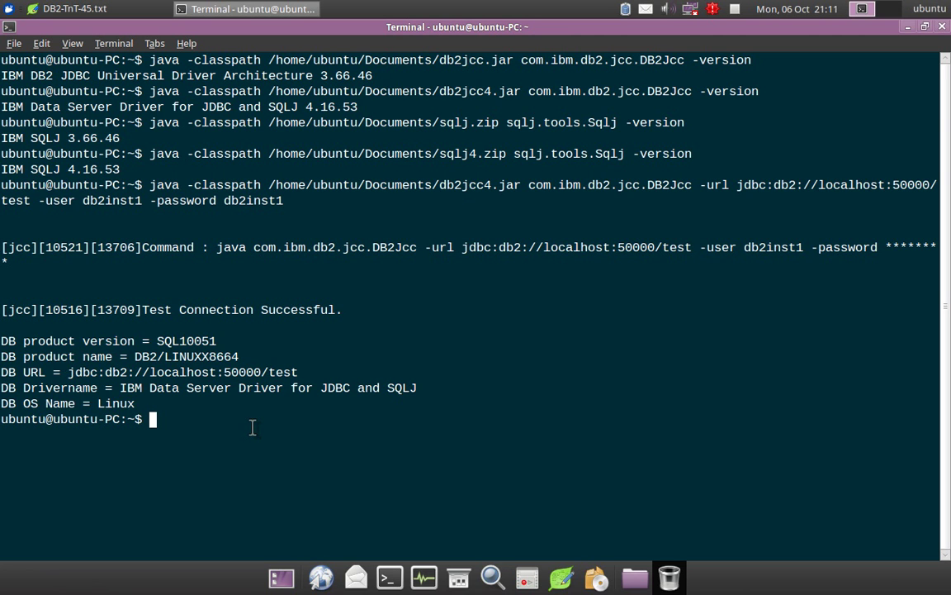
{"action": "mouse_move", "coordinate": [414, 345]}
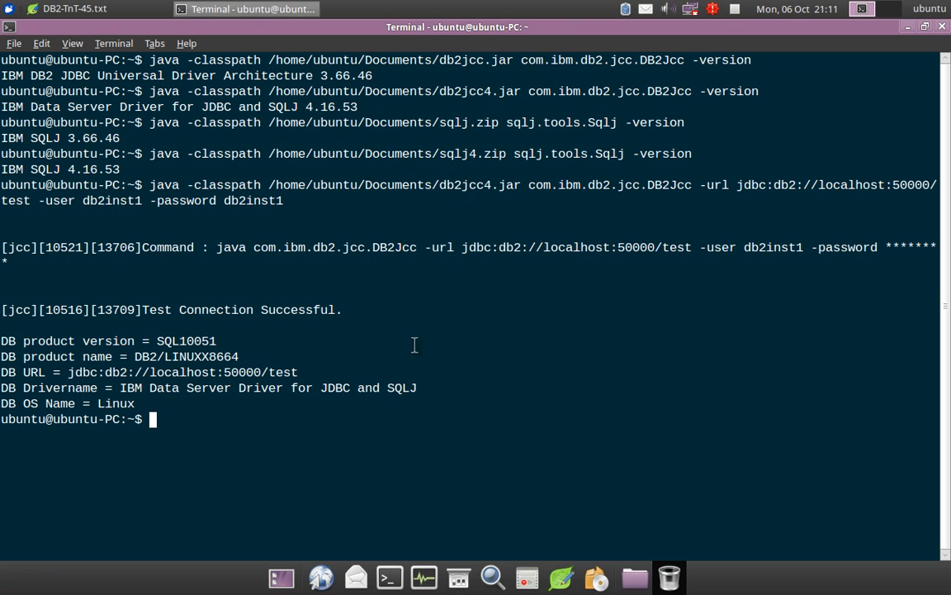